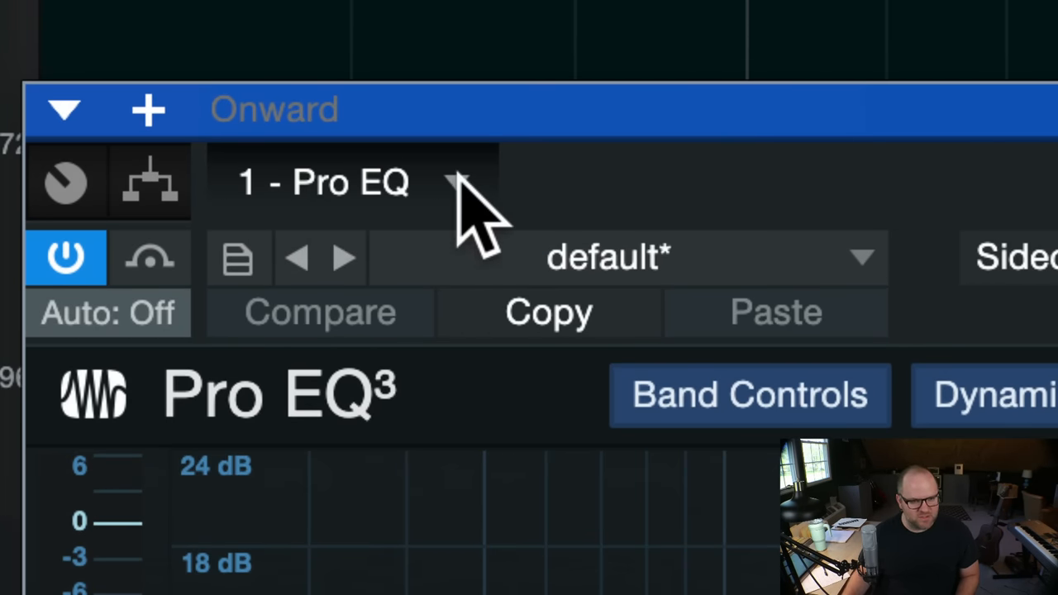
- Rename the Onward track's Pro EQ insert to 'Notch Ring' from its device menu
{"action": "left_click", "coordinate": [459, 181]}
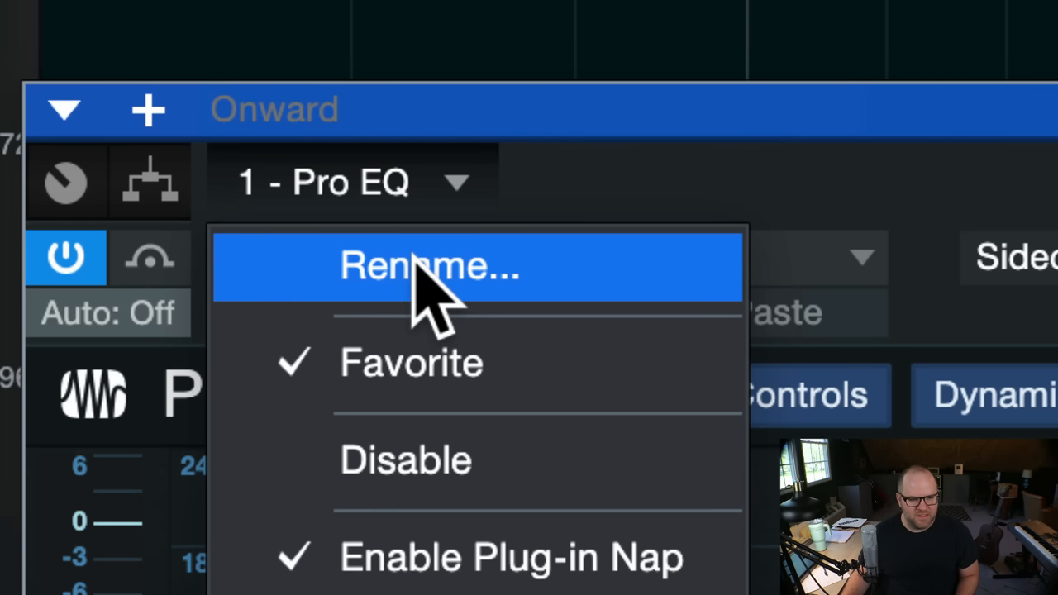
{"action": "left_click", "coordinate": [428, 266]}
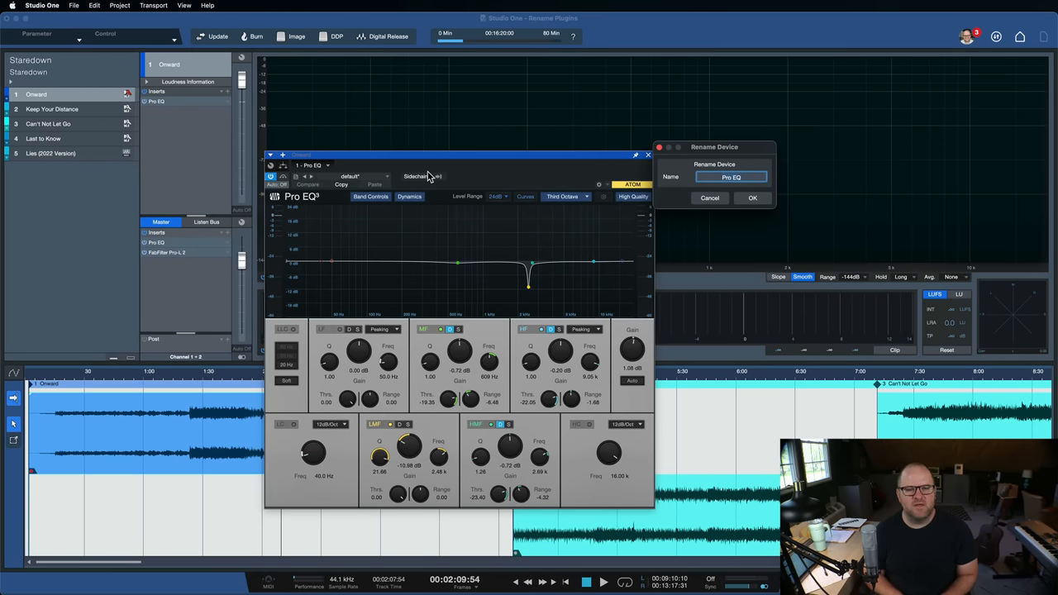
{"action": "type", "text": "Notch Ring"}
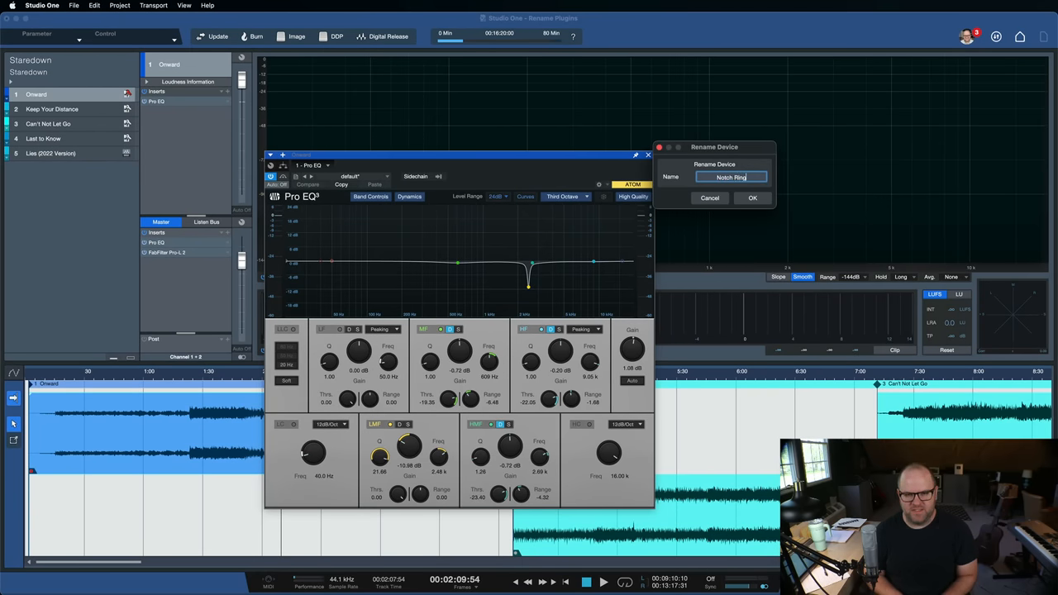
{"action": "left_click", "coordinate": [753, 198]}
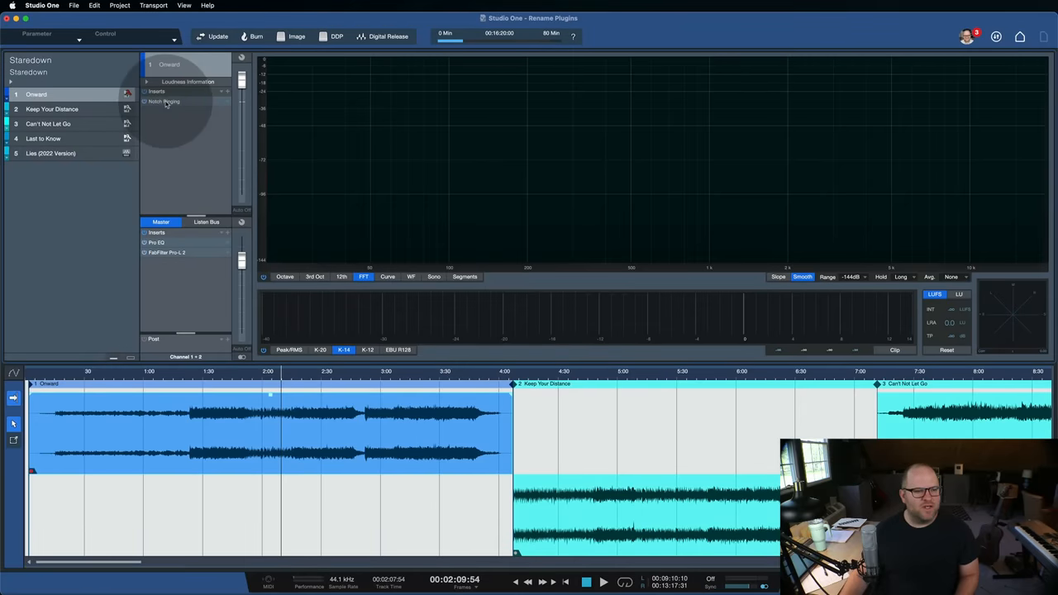
{"action": "double_click", "coordinate": [165, 101]}
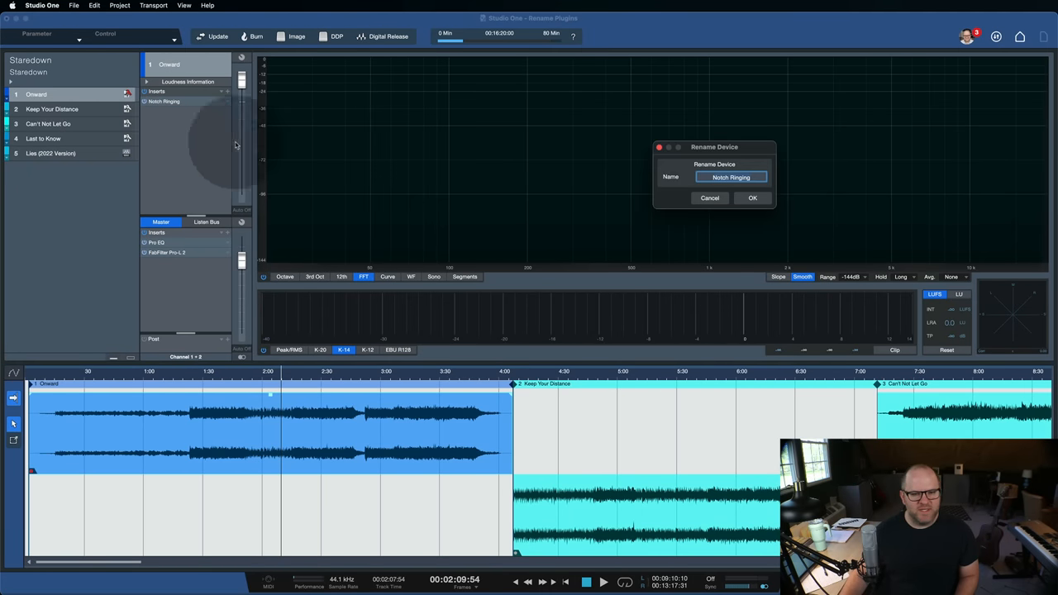
{"action": "left_click", "coordinate": [752, 197]}
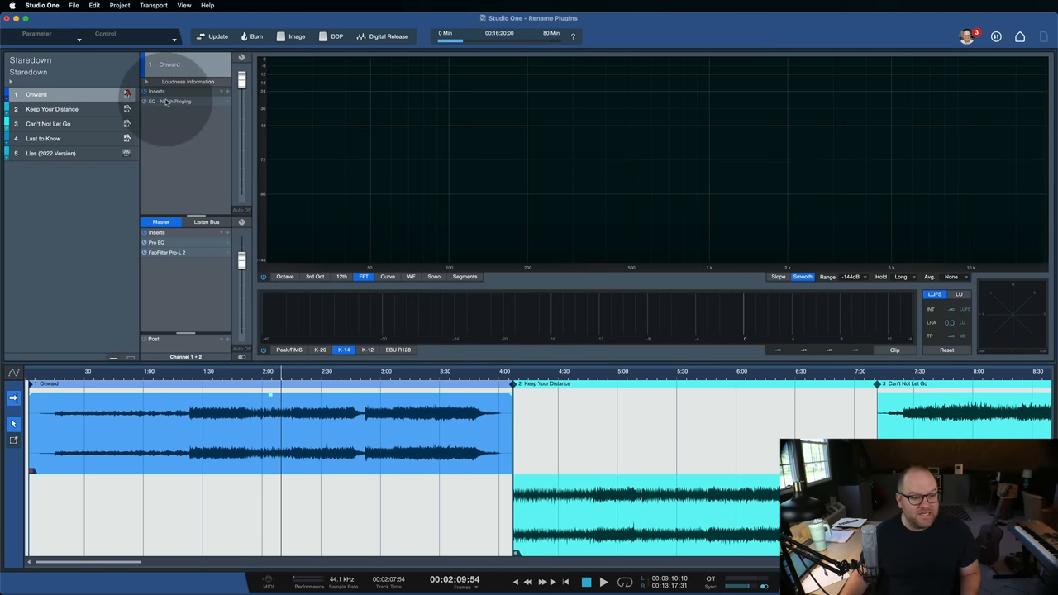
{"action": "double_click", "coordinate": [169, 101]}
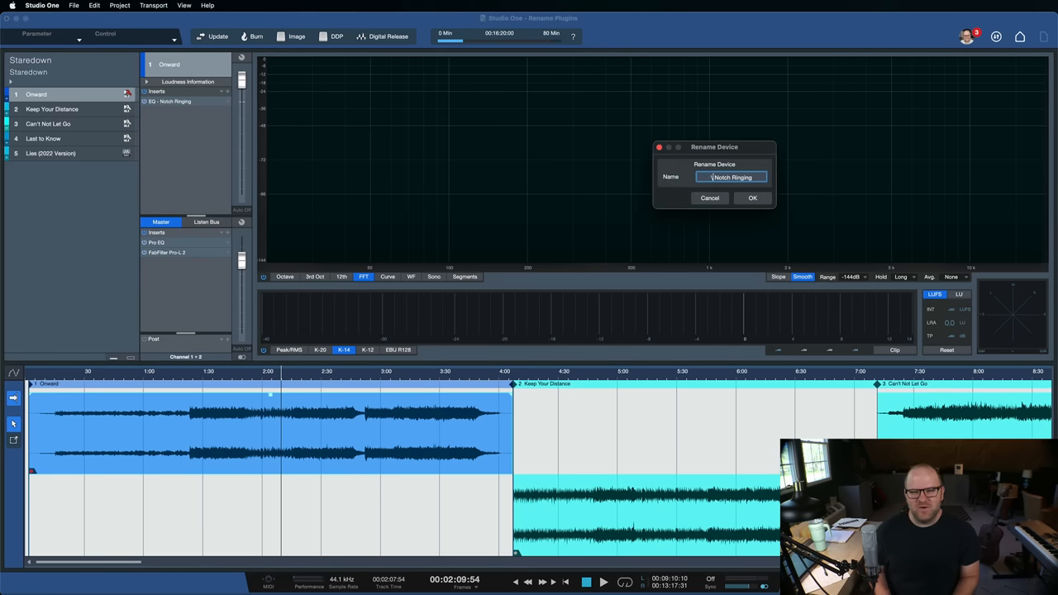
{"action": "left_click", "coordinate": [751, 197]}
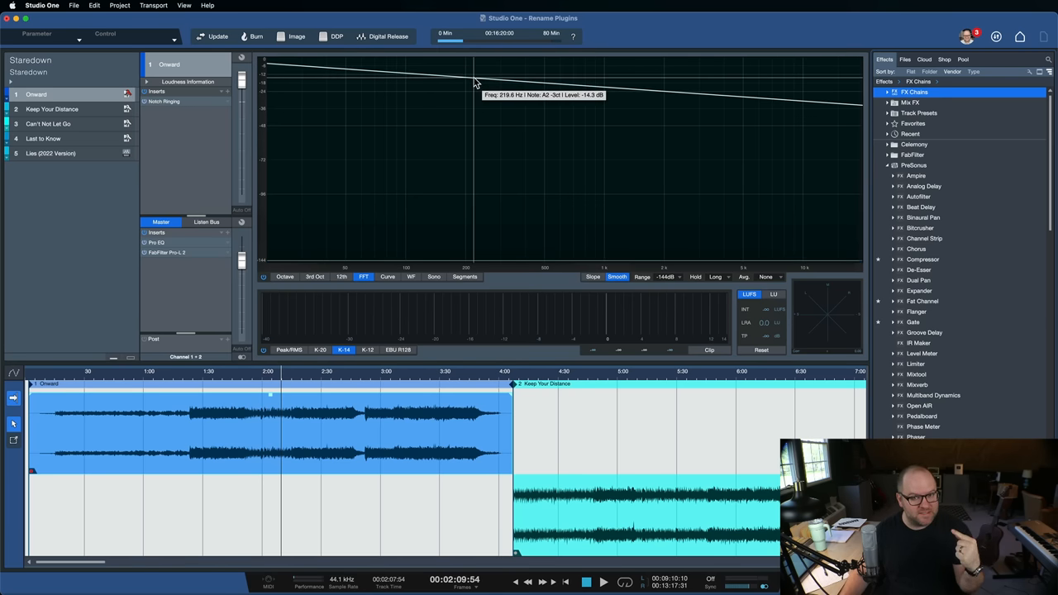
{"action": "mouse_move", "coordinate": [811, 112]}
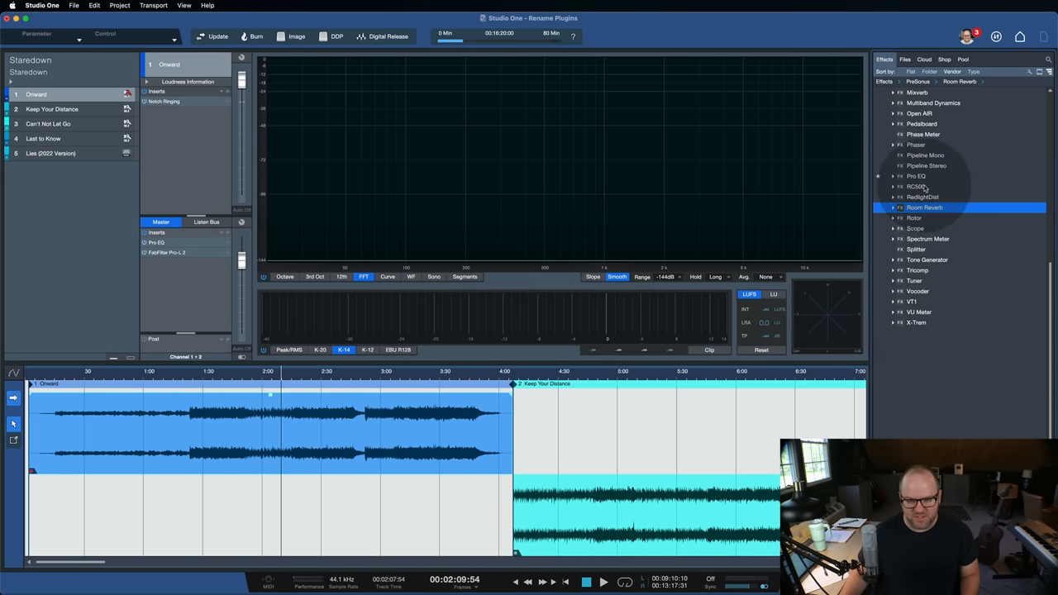
- Find Mixtool among the PreSonus effects, expand its presets, and insert MS Transform
{"action": "scroll", "scroll_direction": "down", "scroll_amount": 3}
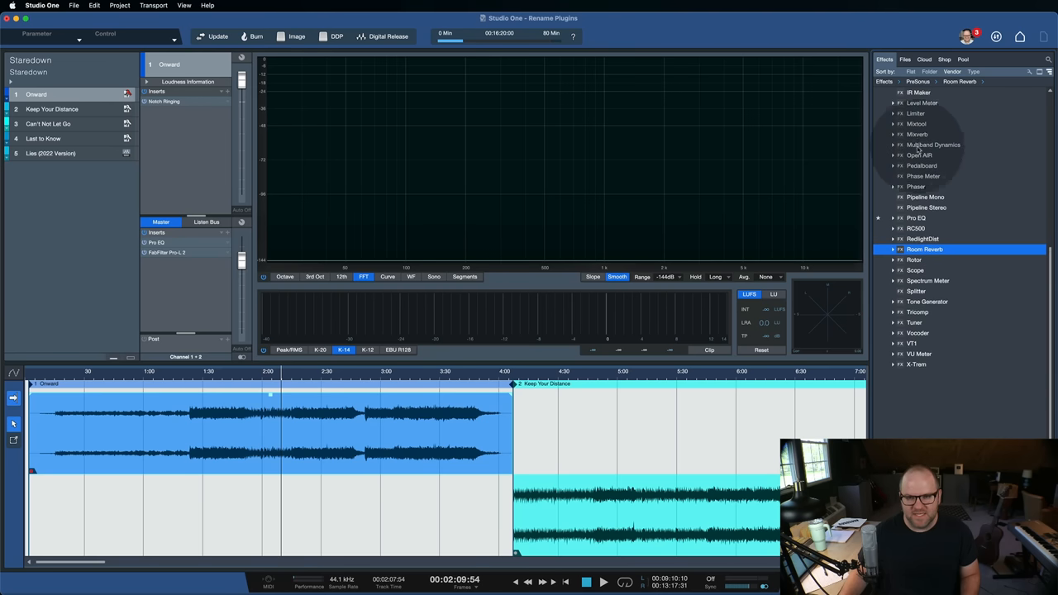
{"action": "left_click", "coordinate": [893, 155]}
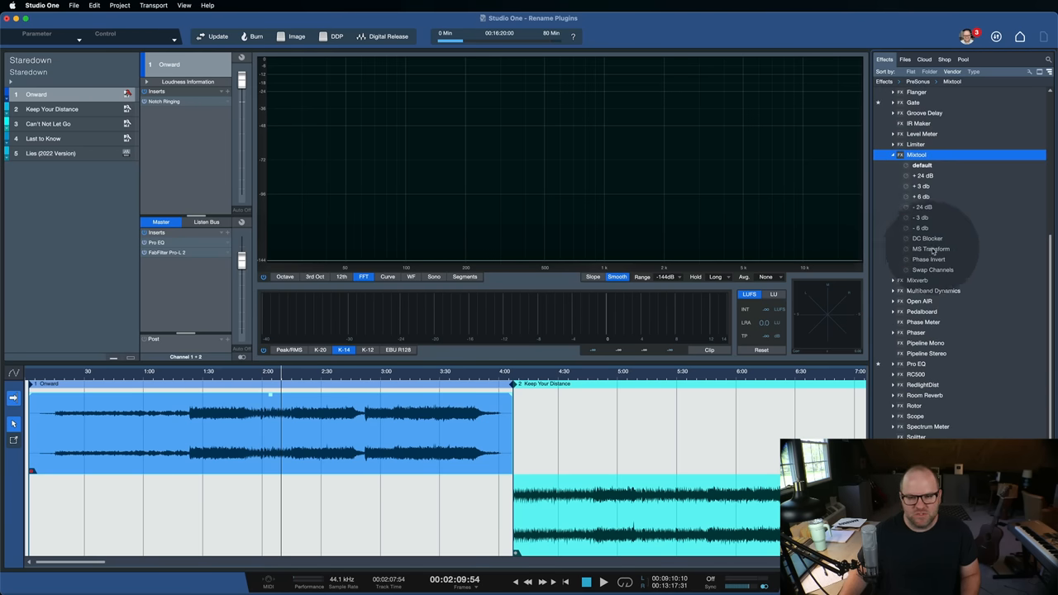
{"action": "double_click", "coordinate": [931, 249]}
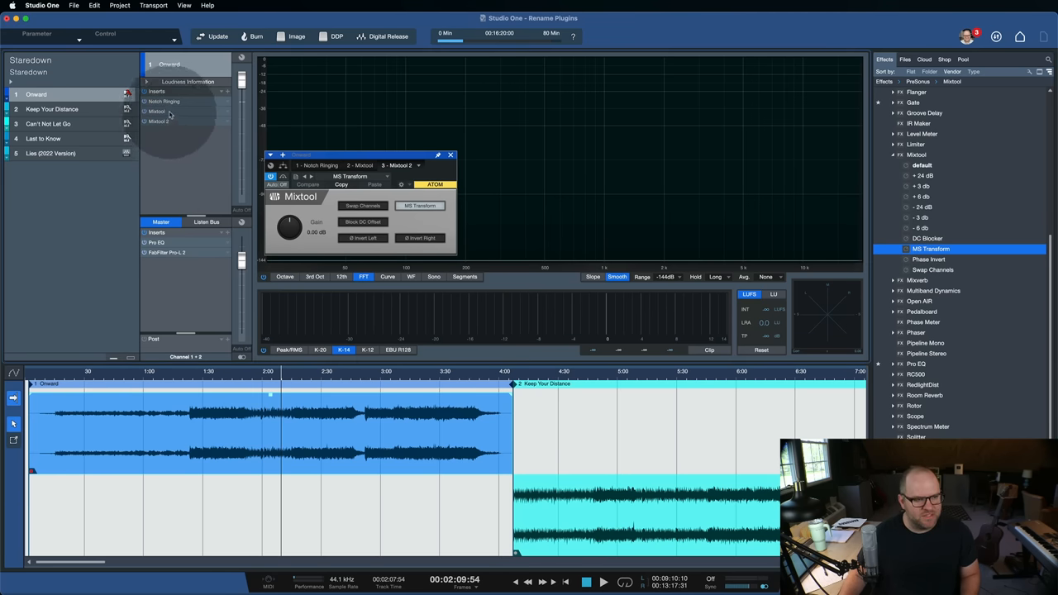
- Add another Mixtool MS Transform insert and check it in the Mixtool 2 editor
{"action": "double_click", "coordinate": [316, 233]}
{"action": "type", "text": "3"}
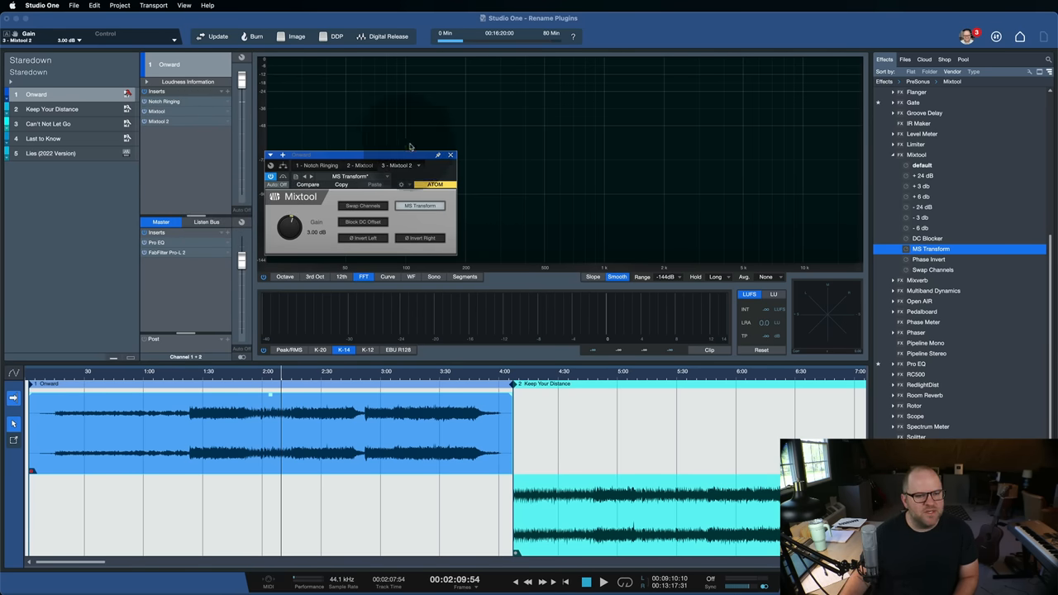
{"action": "left_click", "coordinate": [451, 155]}
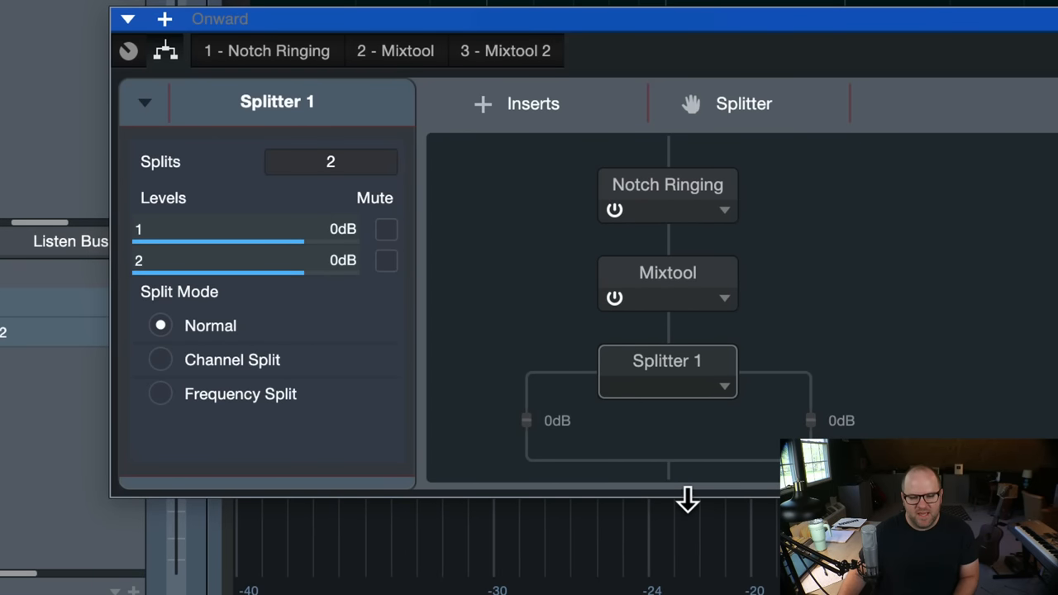
- Add Splitter 1 after Mixtool and put a Pro EQ on each split branch
{"action": "scroll", "scroll_direction": "down", "scroll_amount": 3}
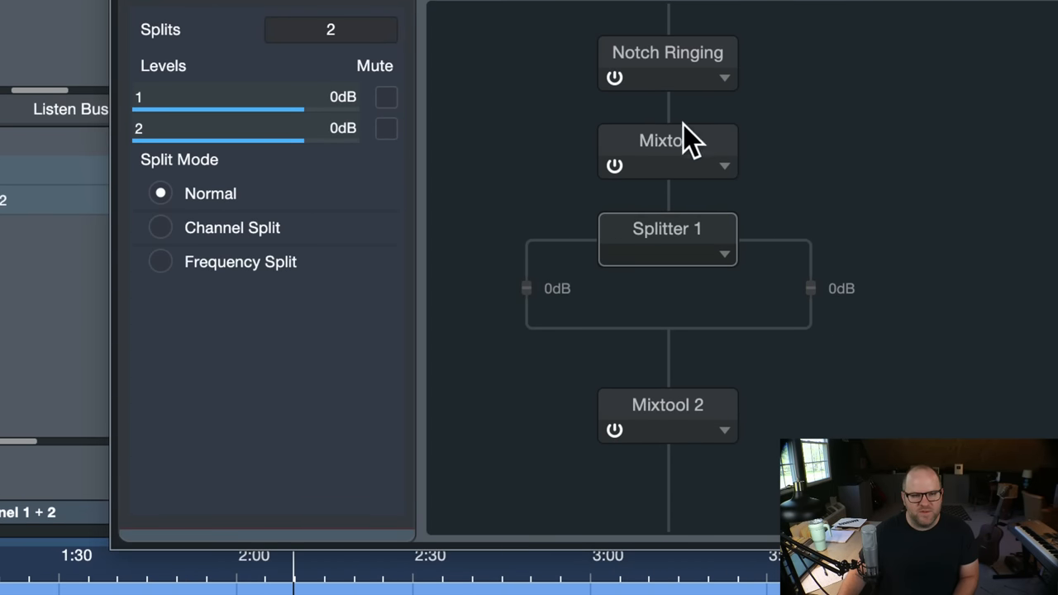
{"action": "left_click", "coordinate": [159, 227]}
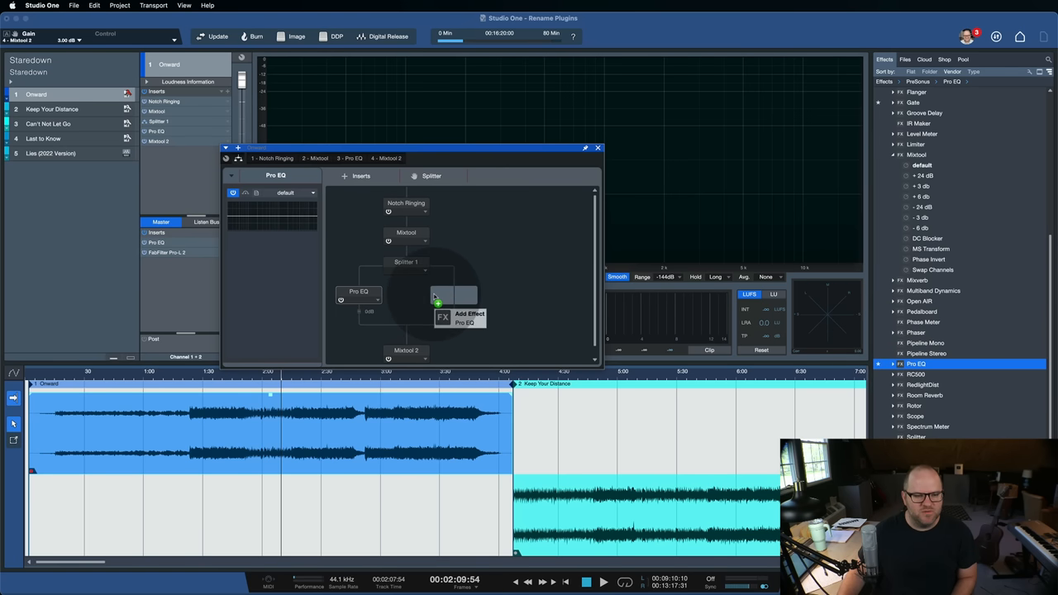
{"action": "left_click", "coordinate": [460, 318]}
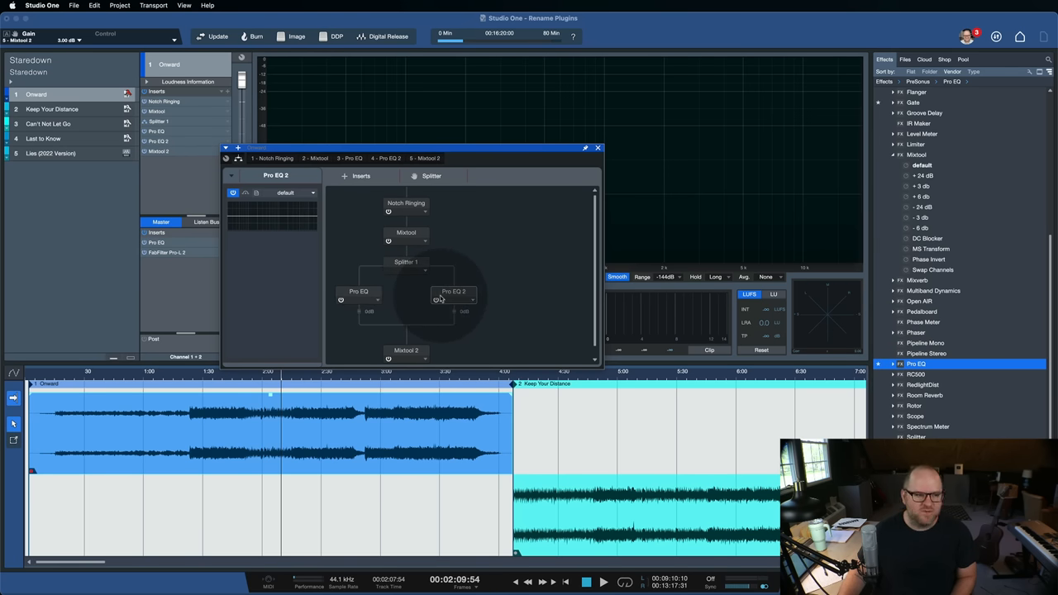
{"action": "left_click", "coordinate": [598, 148]}
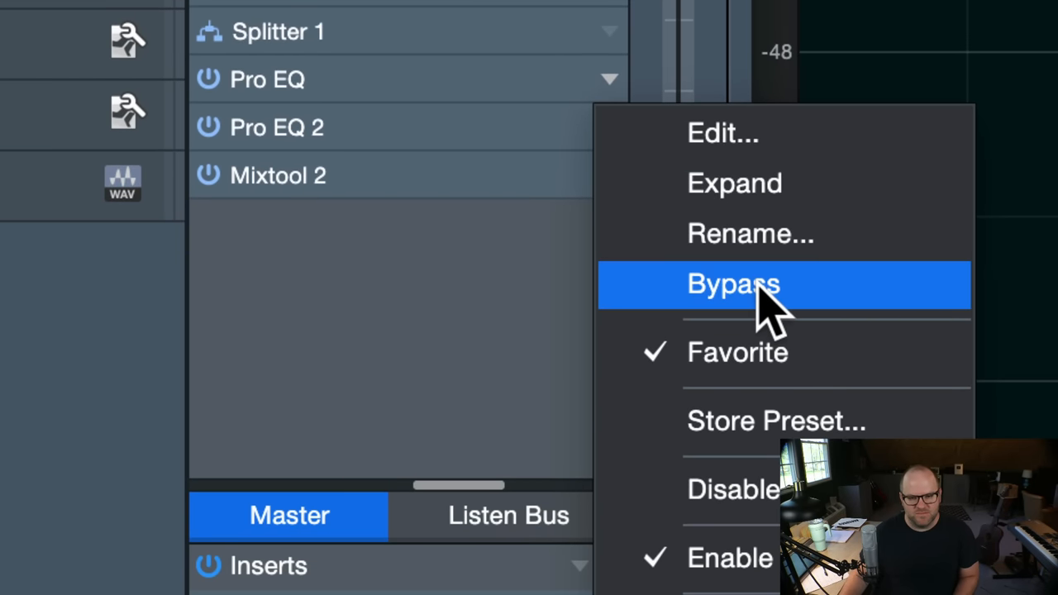
- Bypass the first Pro EQ insert and bring up its context menu to remove it
{"action": "left_click", "coordinate": [733, 284]}
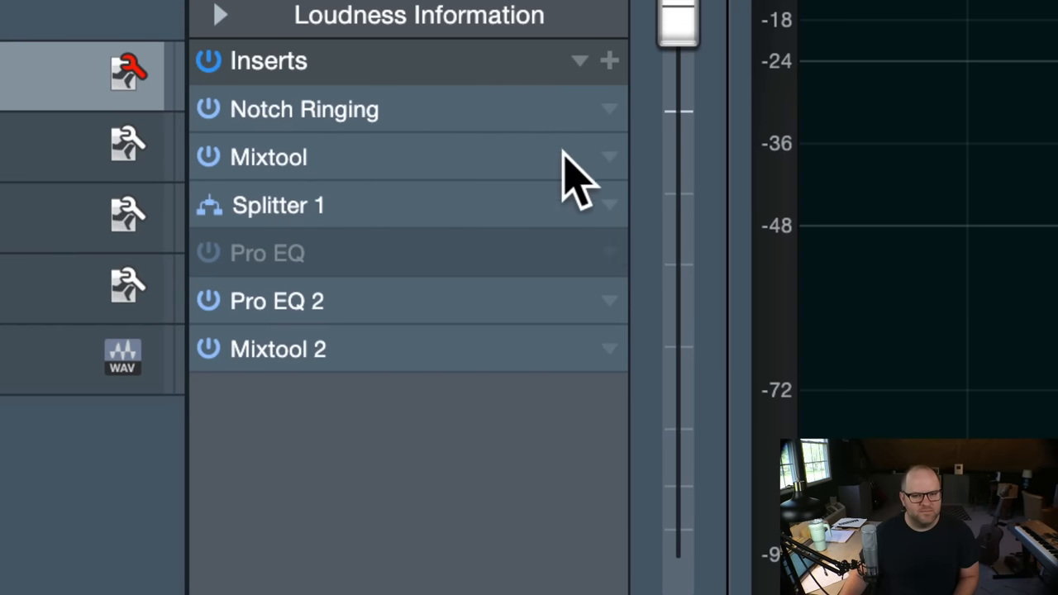
{"action": "right_click", "coordinate": [277, 301]}
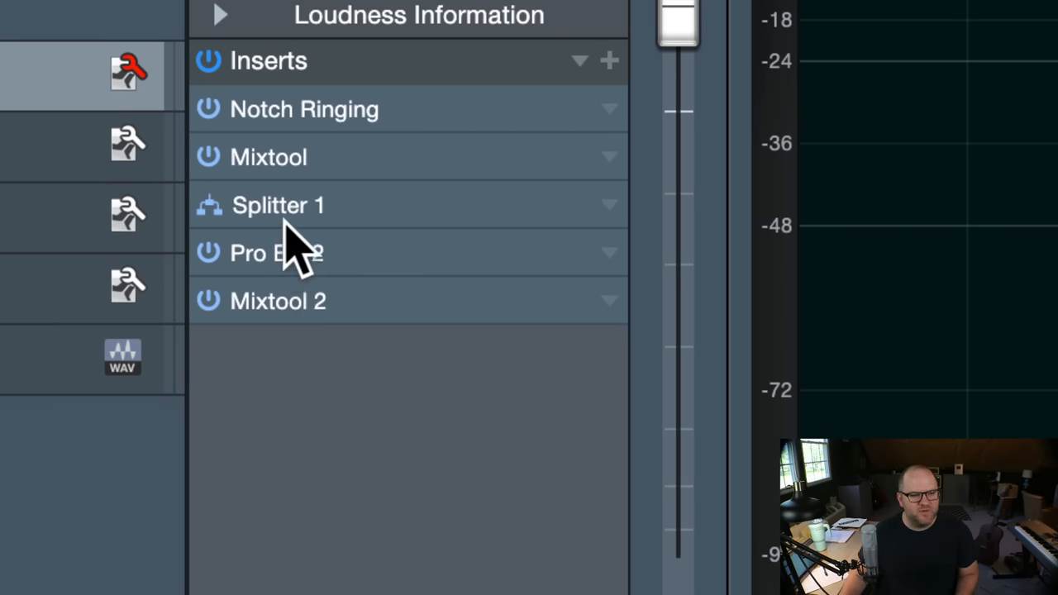
{"action": "mouse_move", "coordinate": [294, 265]}
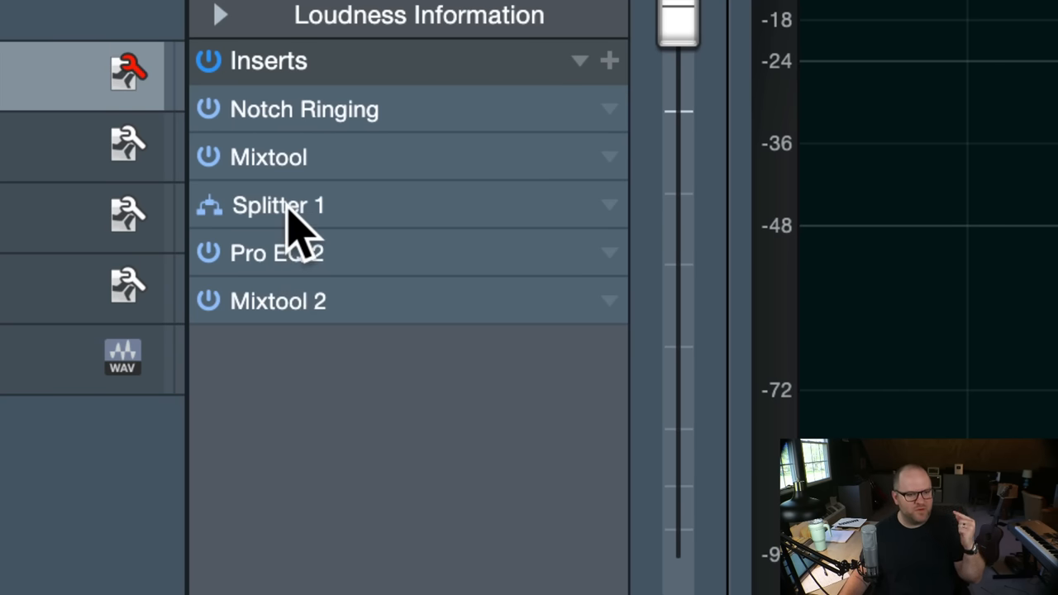
- In Splitter 1's routing view, rename the second EQ branch to 'Side EQ'
{"action": "double_click", "coordinate": [278, 205]}
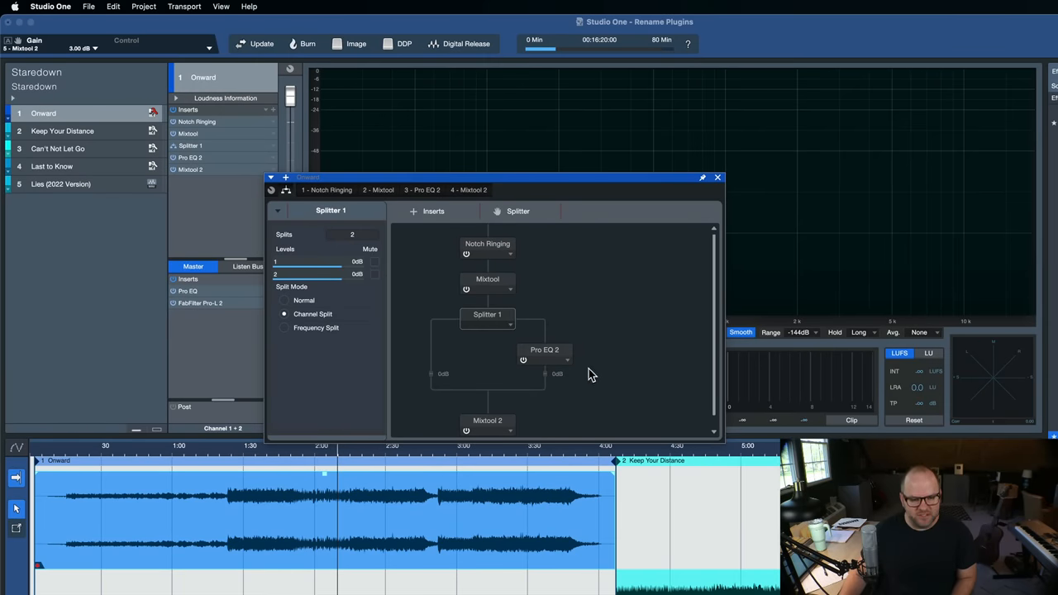
{"action": "mouse_move", "coordinate": [555, 452]}
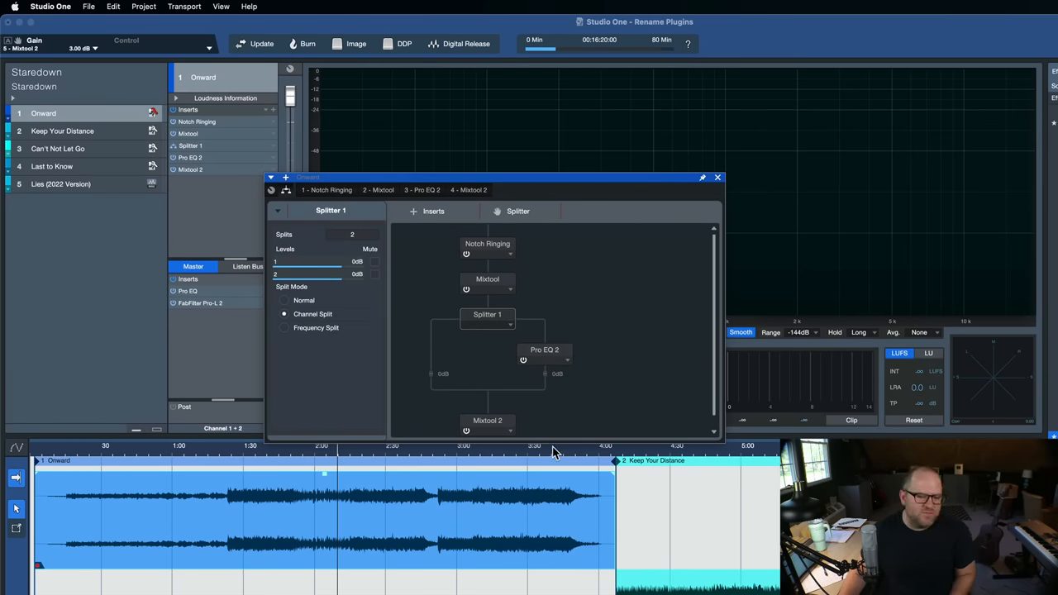
{"action": "mouse_move", "coordinate": [554, 449]}
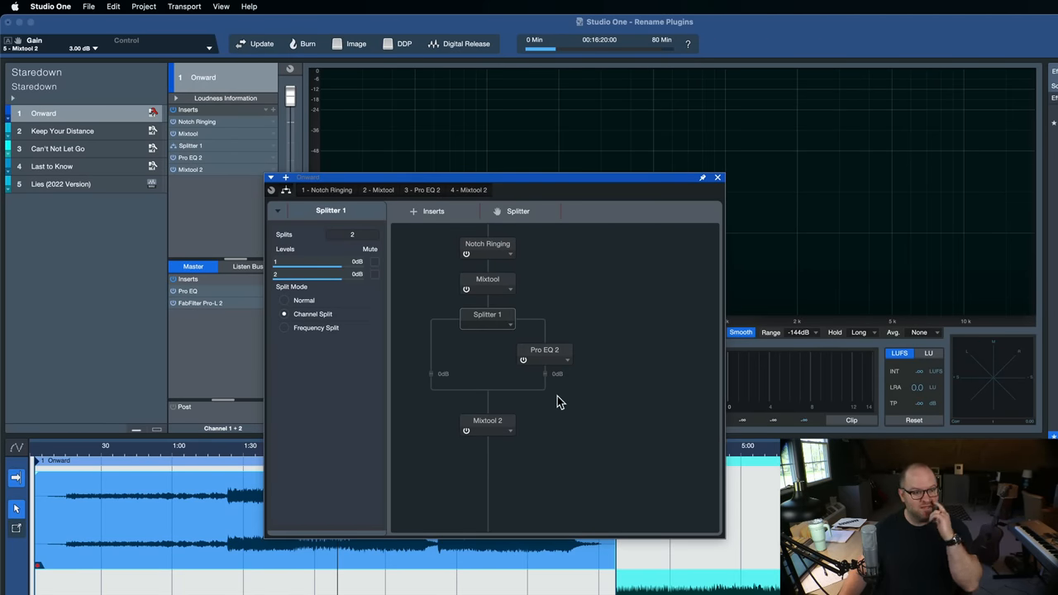
{"action": "mouse_move", "coordinate": [555, 362]}
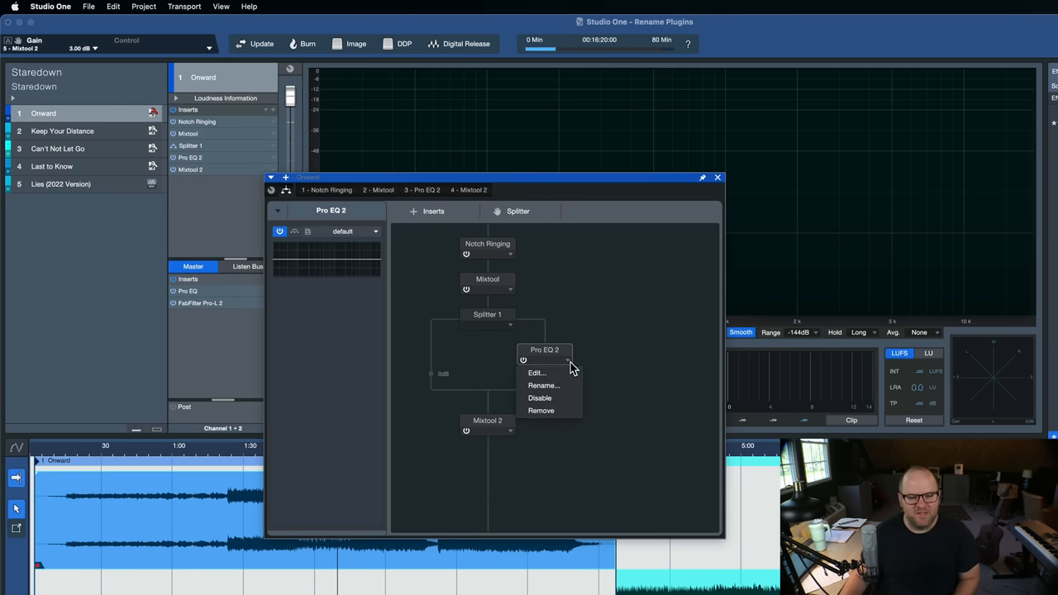
{"action": "mouse_move", "coordinate": [543, 385]}
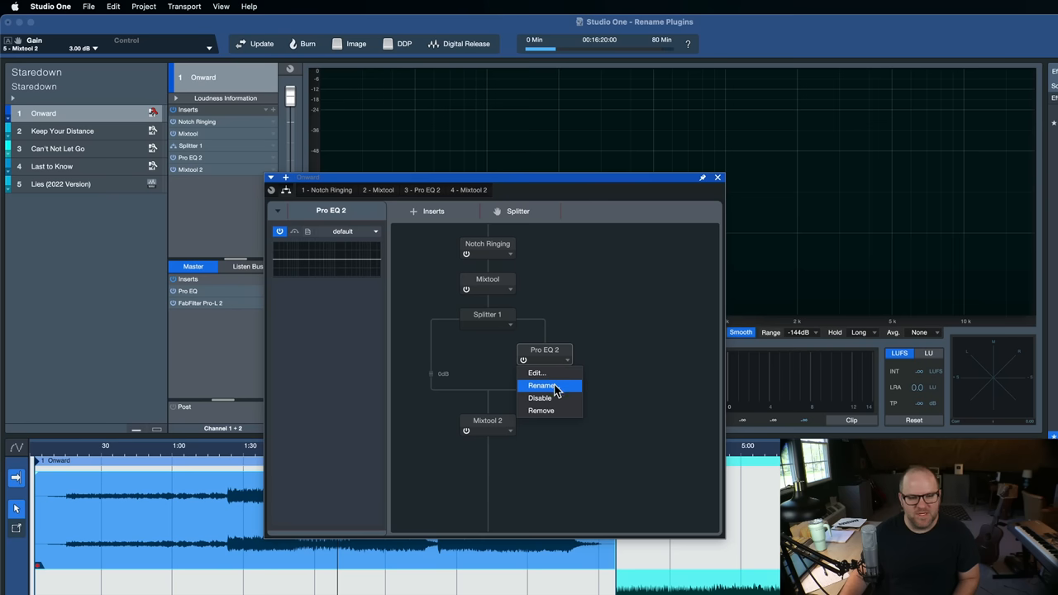
{"action": "left_click", "coordinate": [540, 386]}
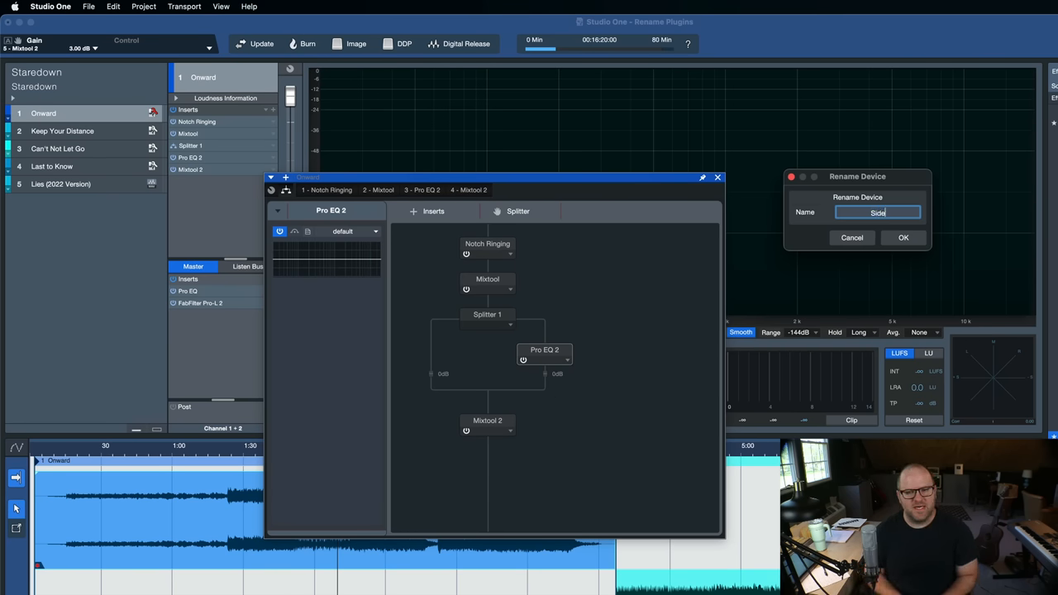
{"action": "left_click", "coordinate": [903, 237]}
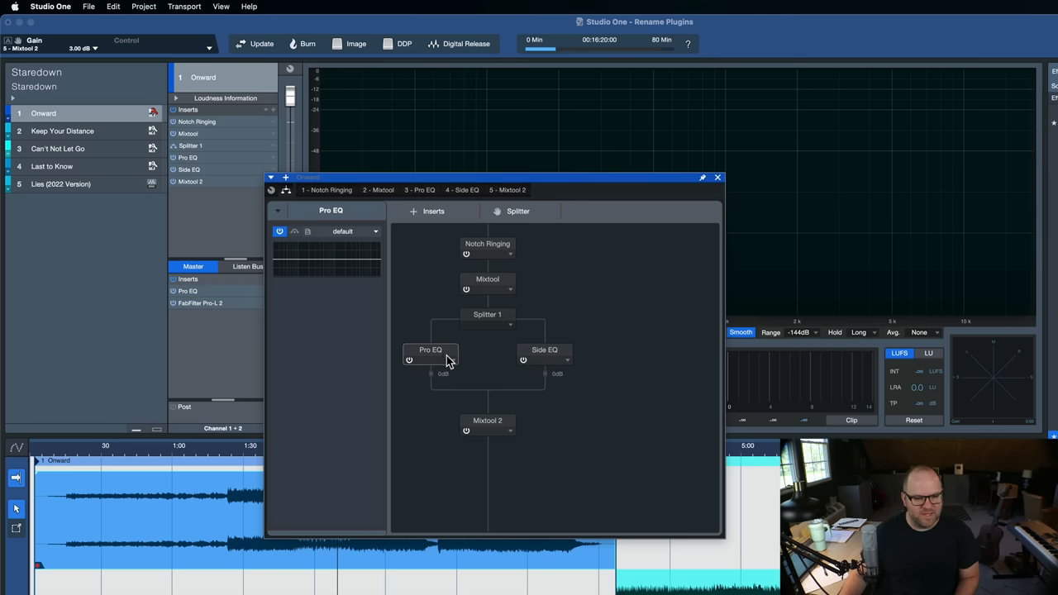
- Rename the first EQ branch to 'Mid EQ' and close the routing view
{"action": "double_click", "coordinate": [430, 350]}
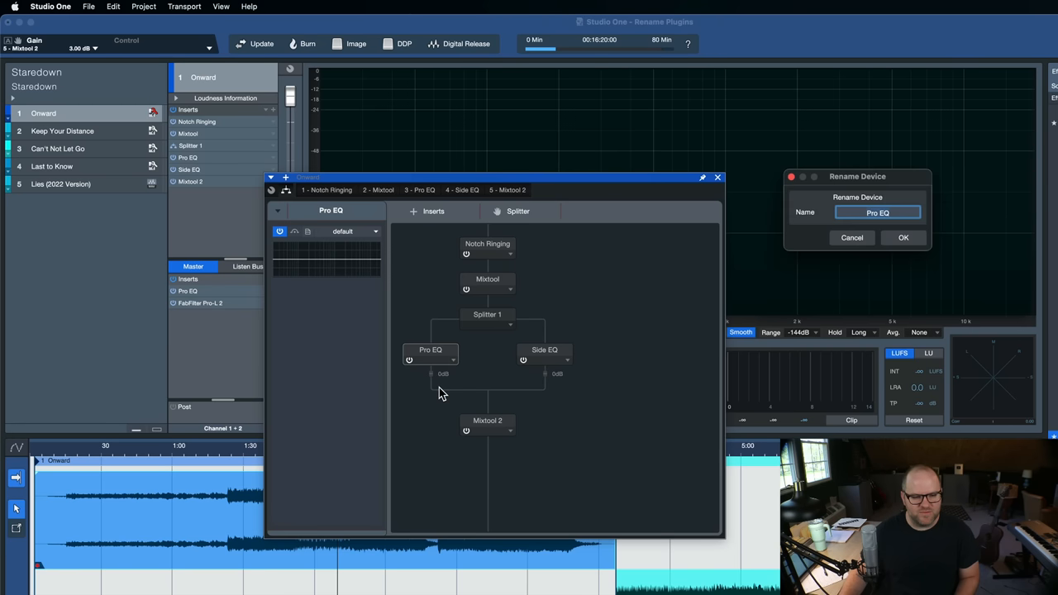
{"action": "type", "text": "Mid EQ"}
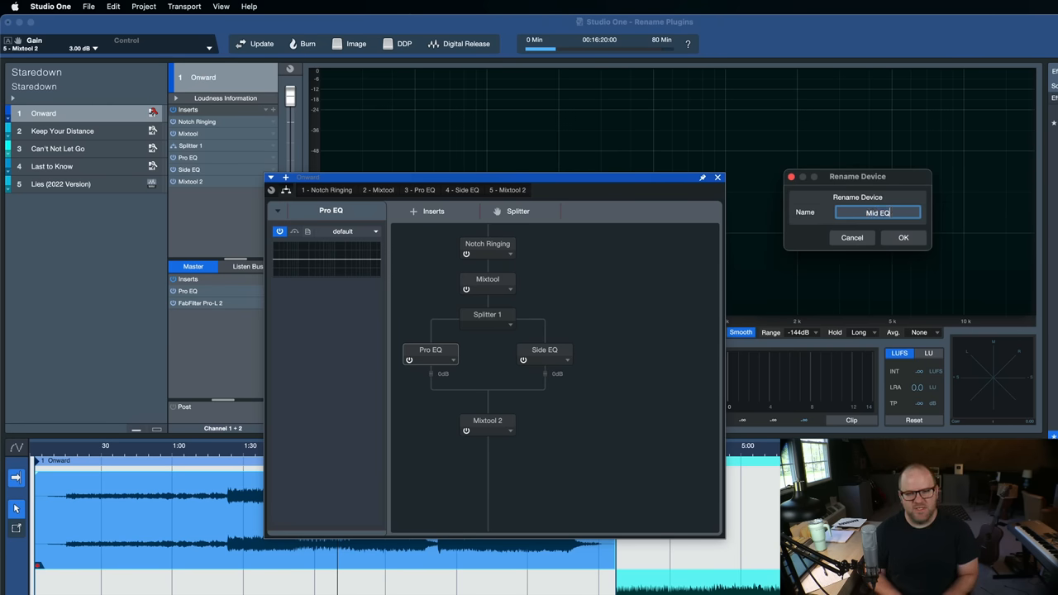
{"action": "left_click", "coordinate": [903, 238]}
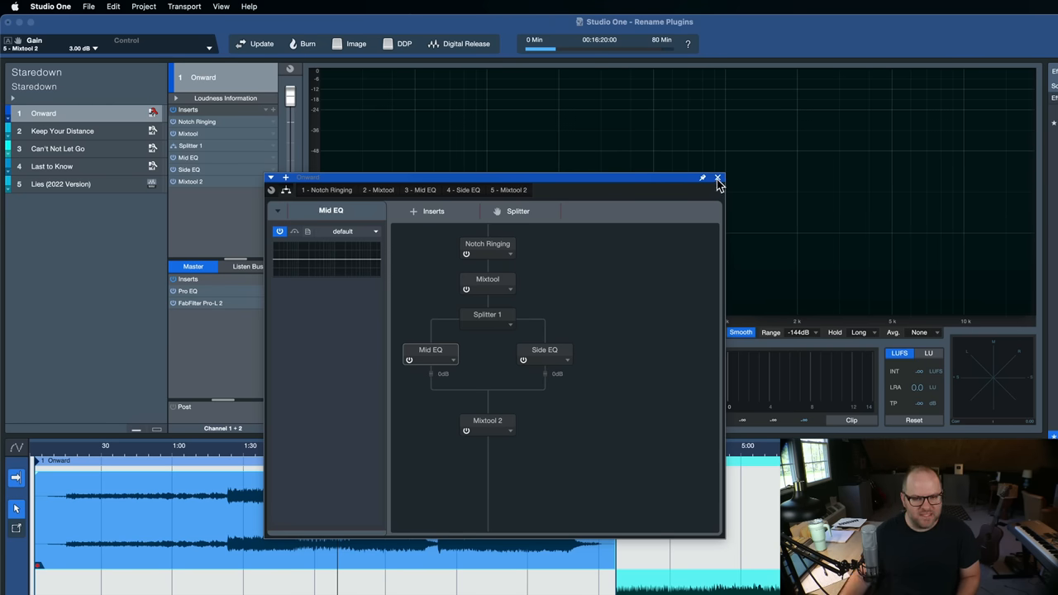
{"action": "left_click", "coordinate": [718, 179]}
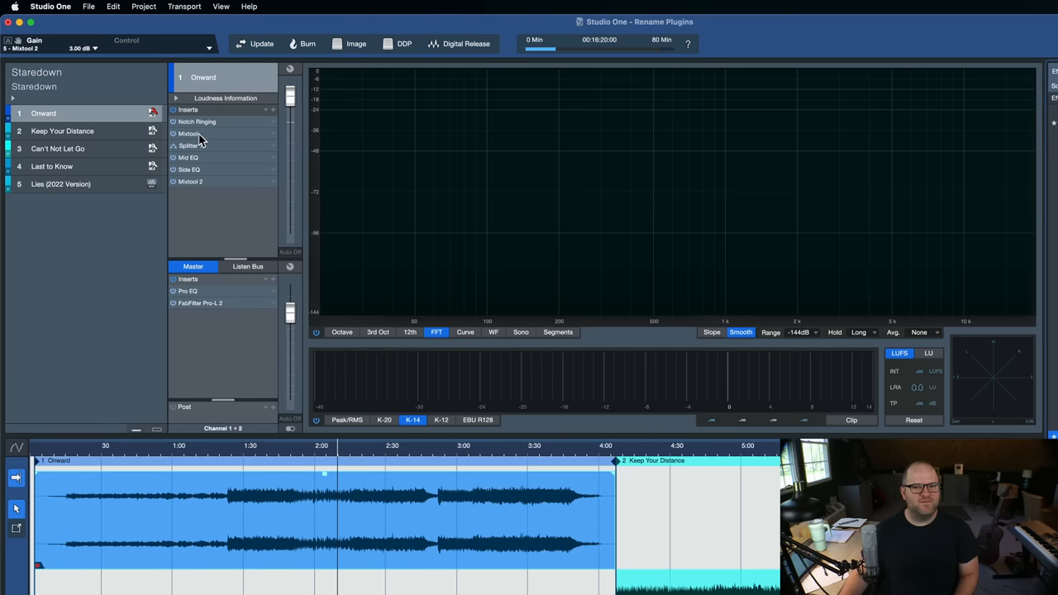
- Rename the first Mixtool insert to 'Mid-Side Encode'
{"action": "right_click", "coordinate": [189, 133]}
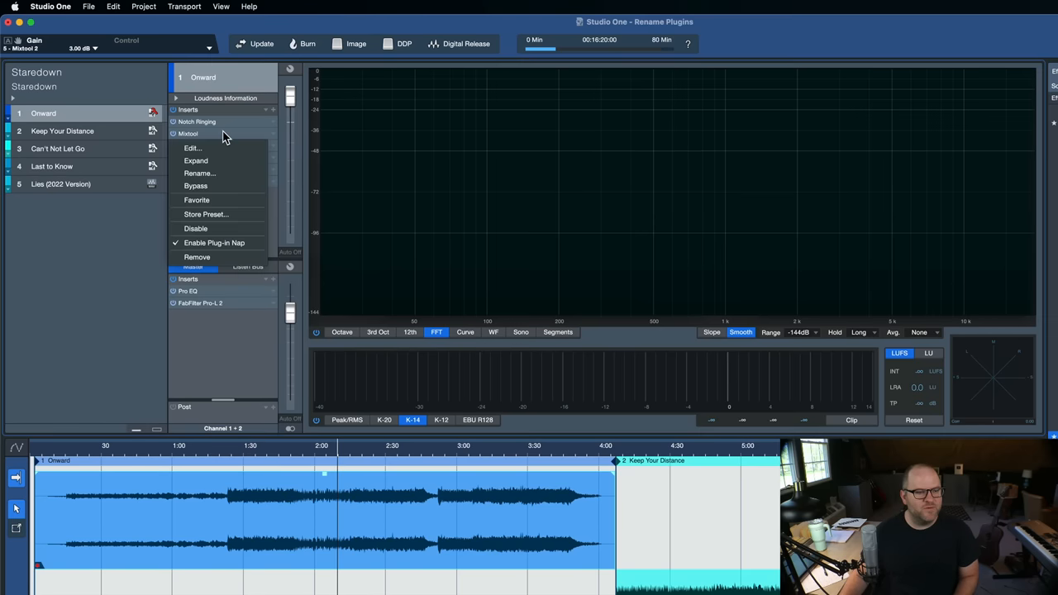
{"action": "left_click", "coordinate": [199, 173]}
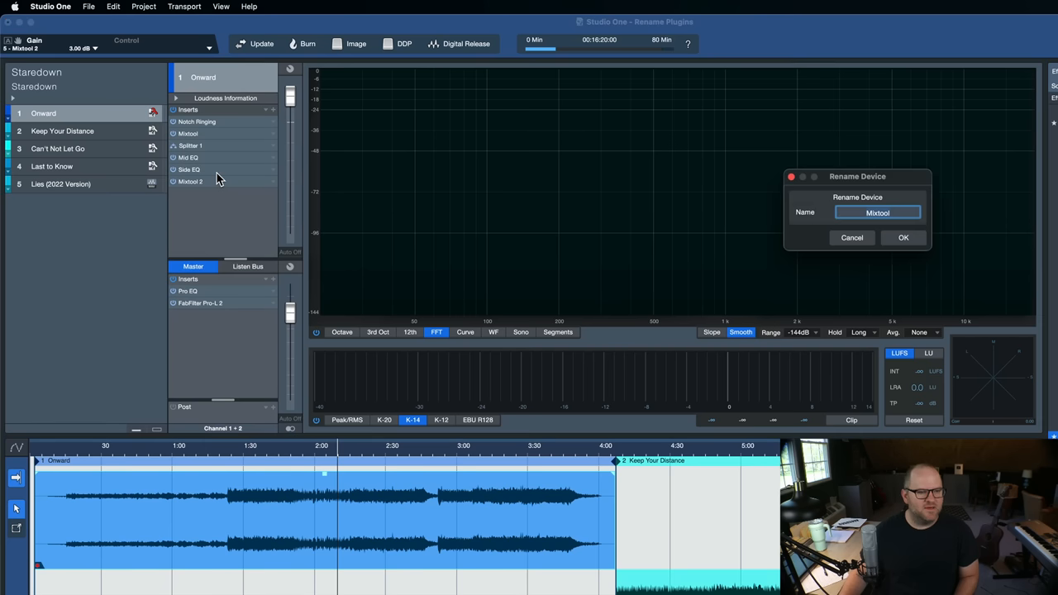
{"action": "type", "text": "Mid-Sid"}
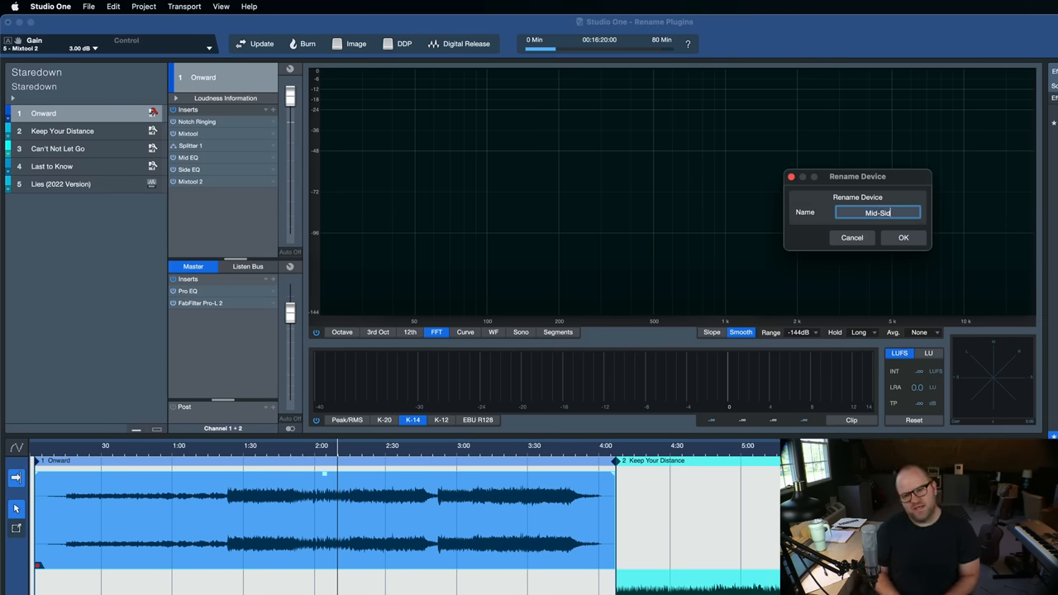
{"action": "left_click", "coordinate": [903, 238]}
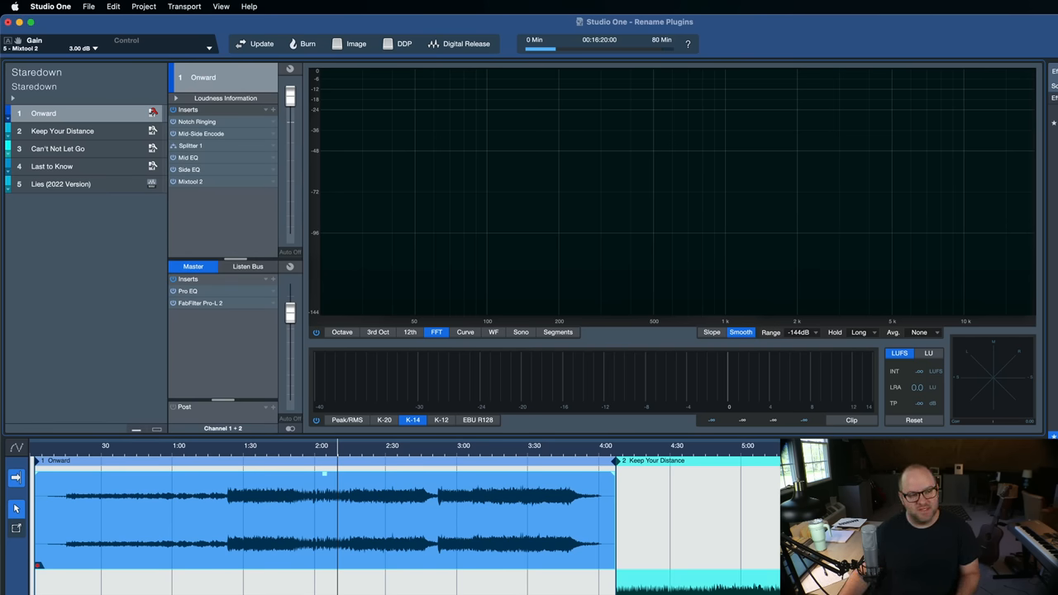
- Rename the last Mixtool insert to 'Mid-Side Decode'
{"action": "right_click", "coordinate": [190, 181]}
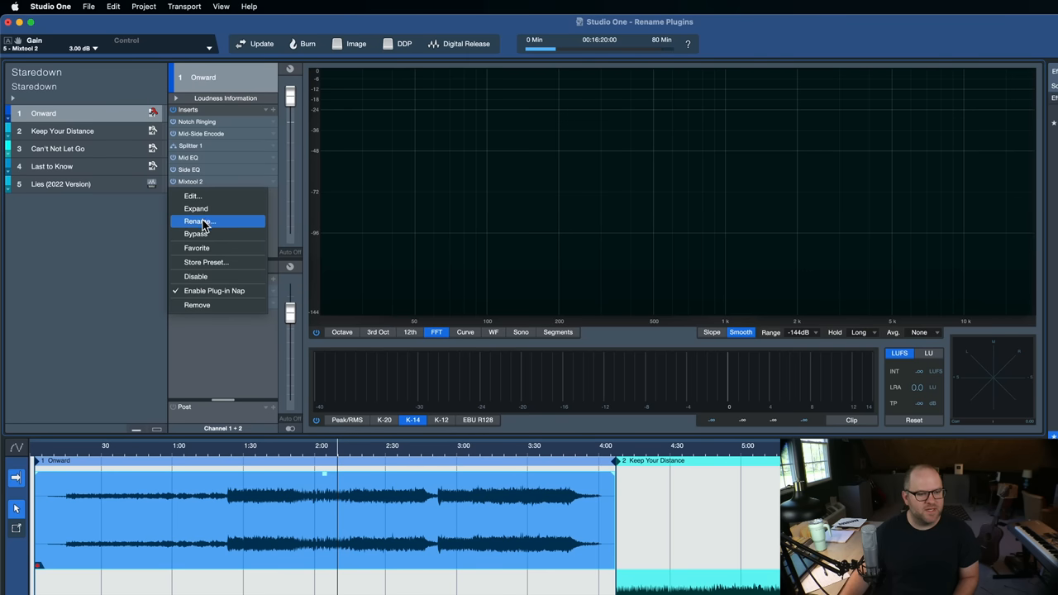
{"action": "left_click", "coordinate": [199, 222]}
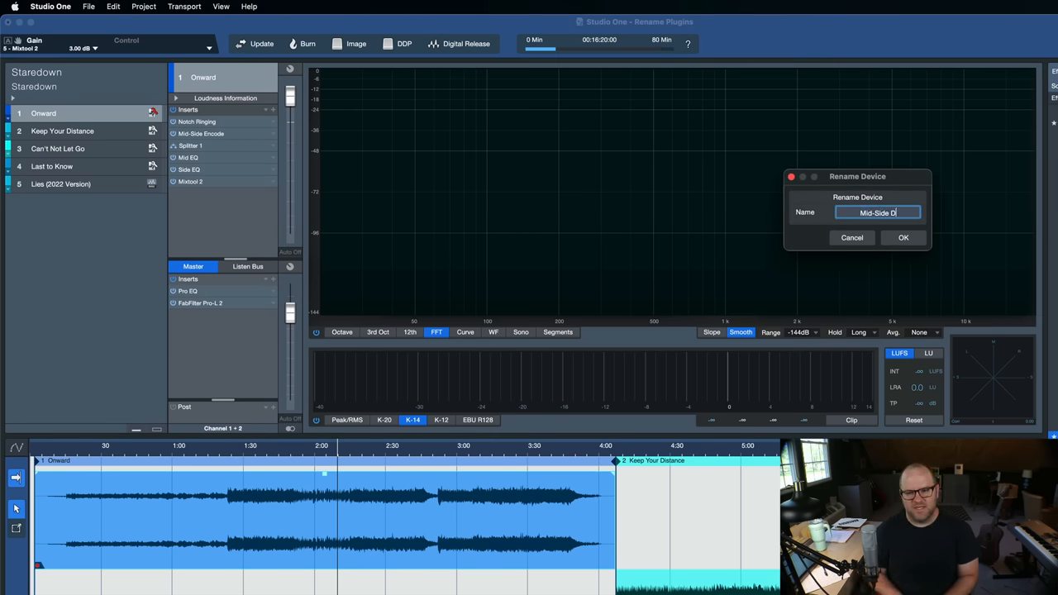
{"action": "left_click", "coordinate": [904, 238]}
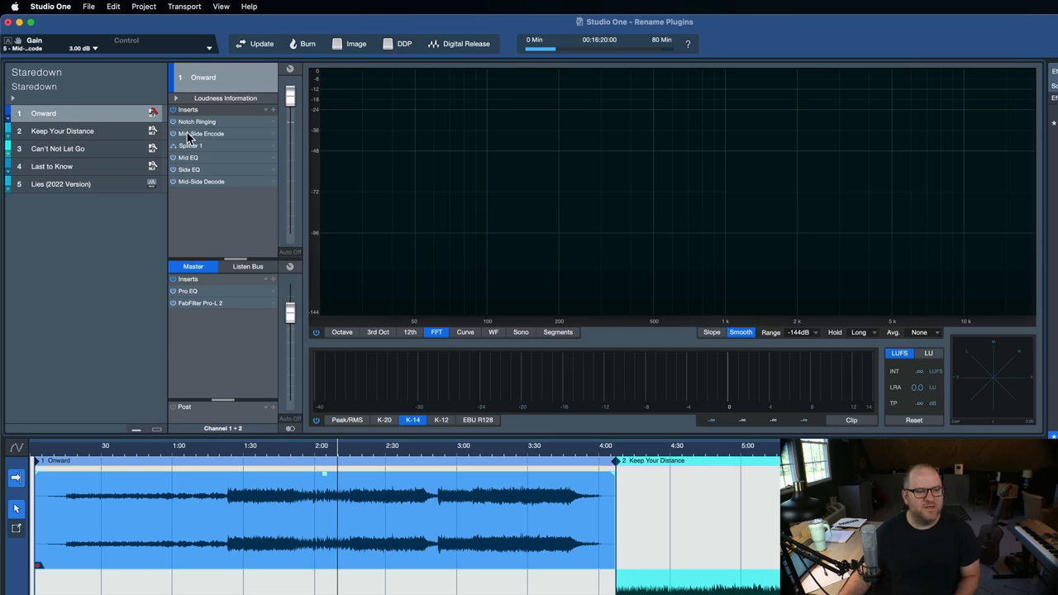
{"action": "mouse_move", "coordinate": [206, 141]}
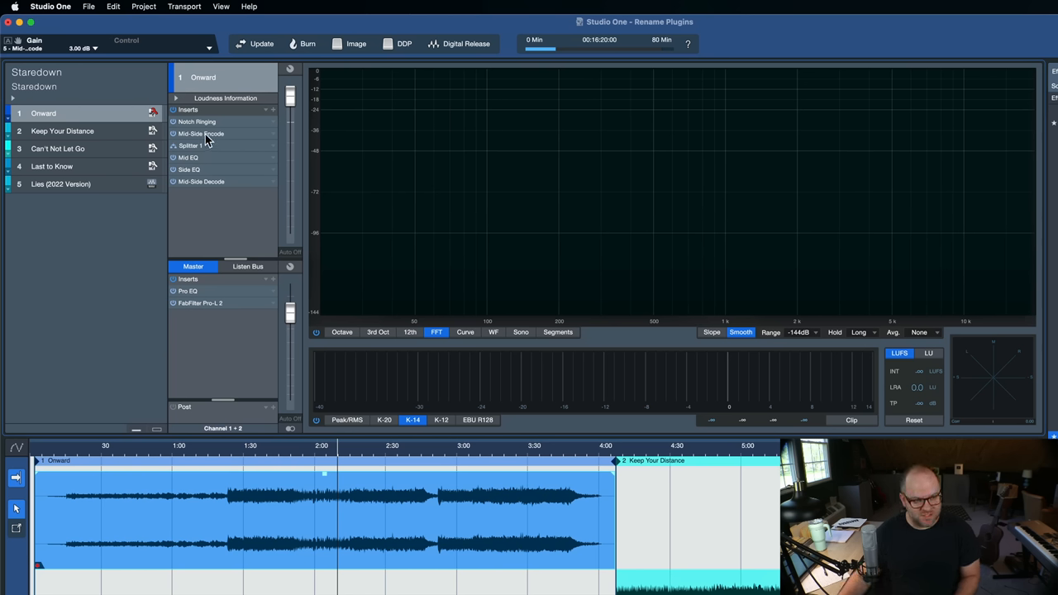
{"action": "mouse_move", "coordinate": [200, 163]}
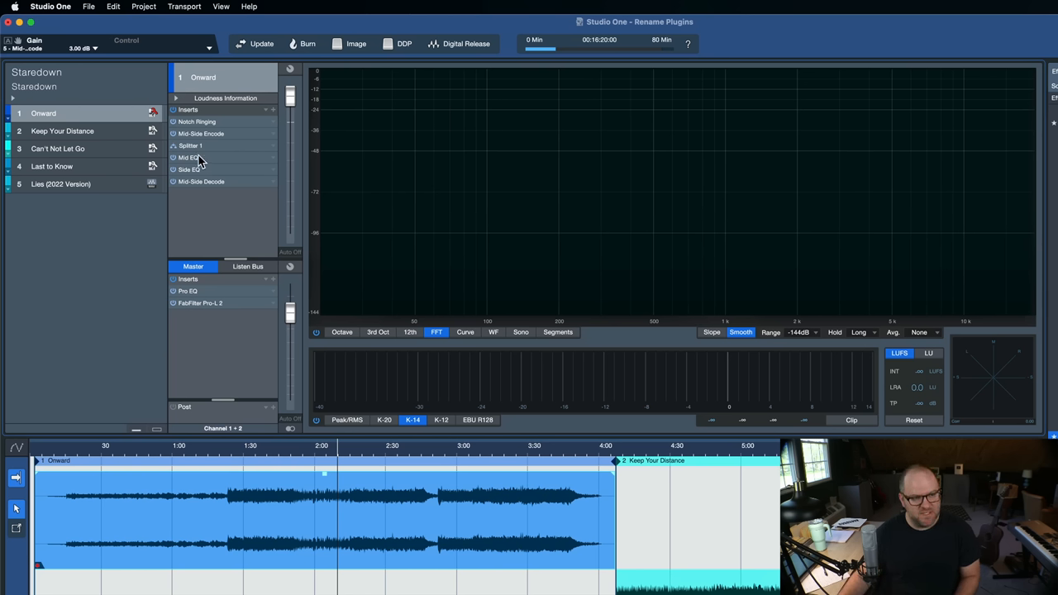
{"action": "mouse_move", "coordinate": [203, 189]}
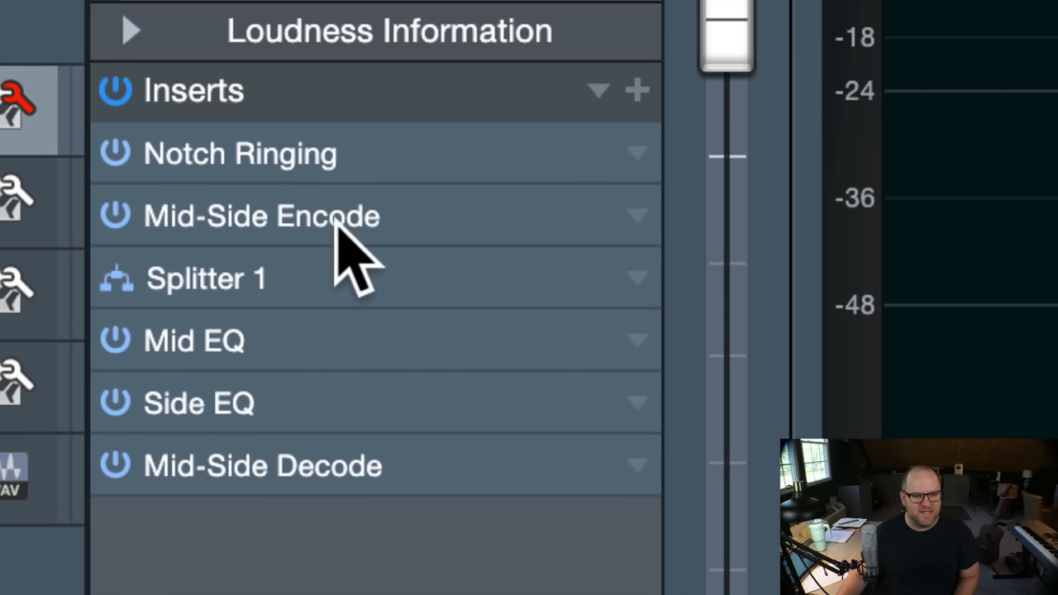
{"action": "mouse_move", "coordinate": [173, 239]}
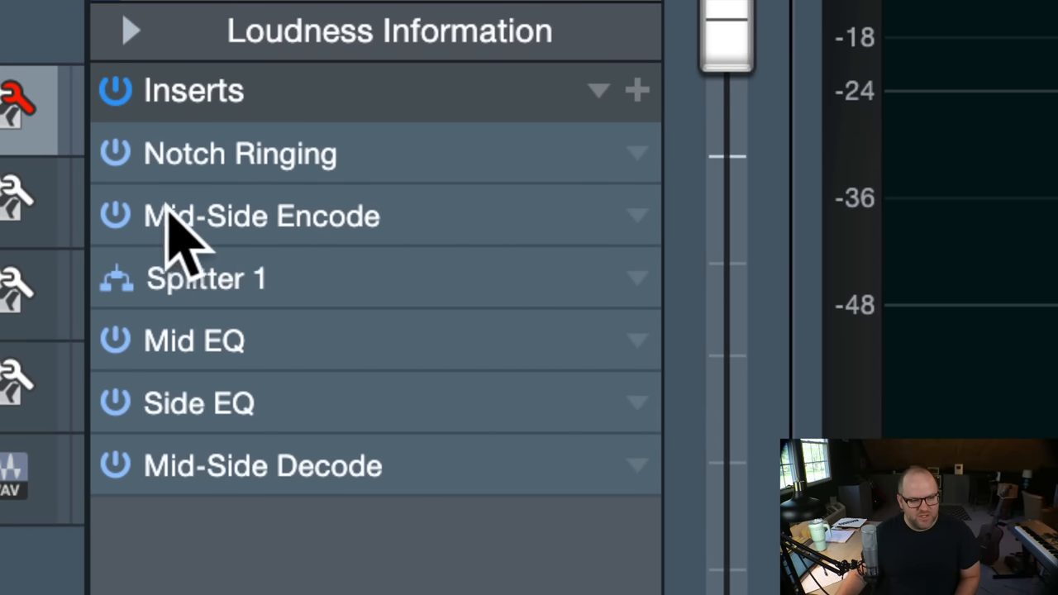
{"action": "mouse_move", "coordinate": [604, 141]}
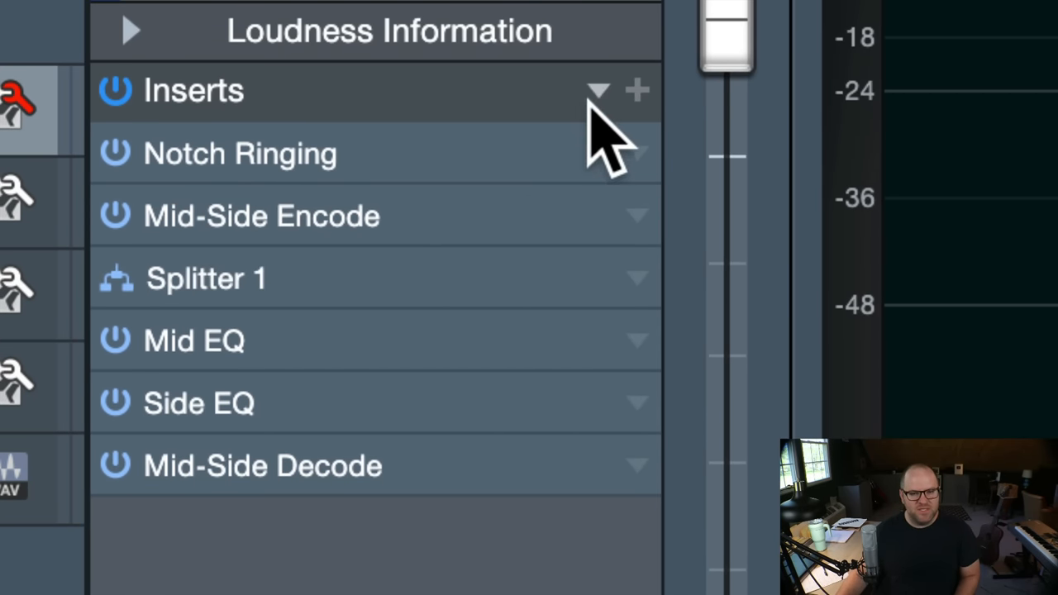
{"action": "mouse_move", "coordinate": [612, 133]}
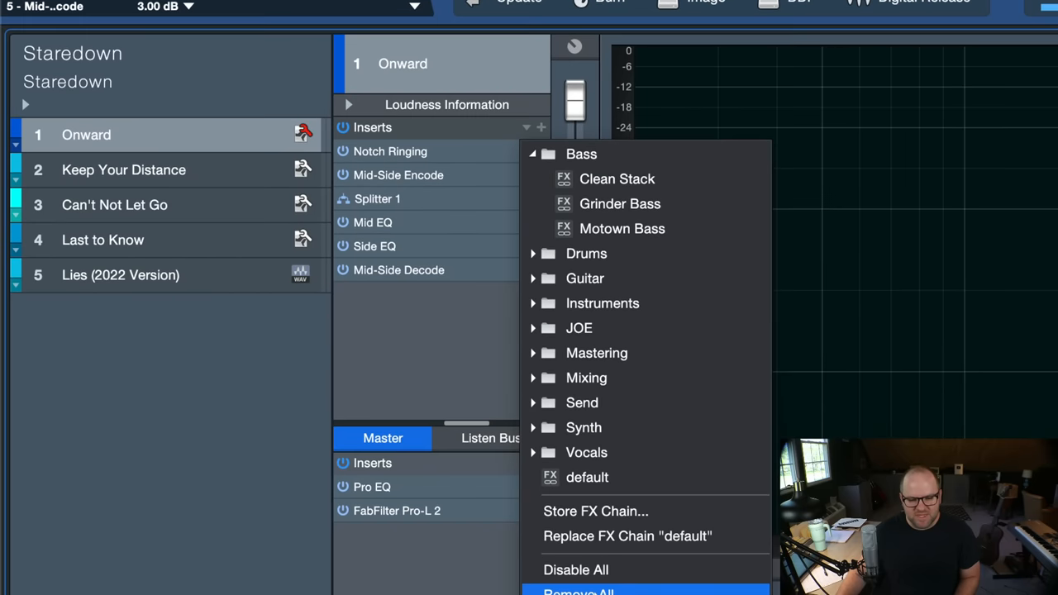
{"action": "mouse_move", "coordinate": [620, 511]}
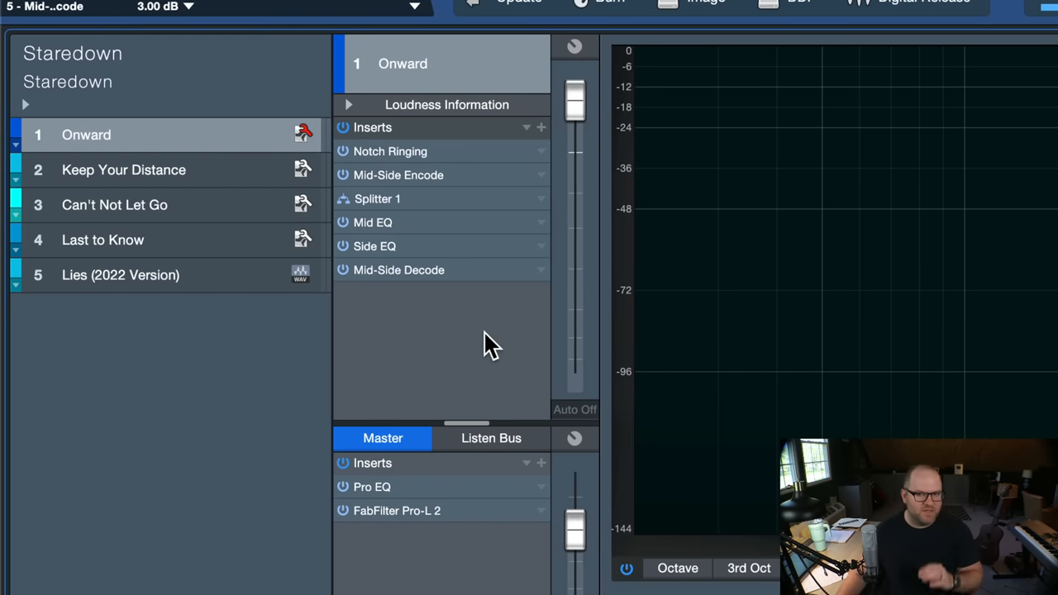
{"action": "mouse_move", "coordinate": [434, 285]}
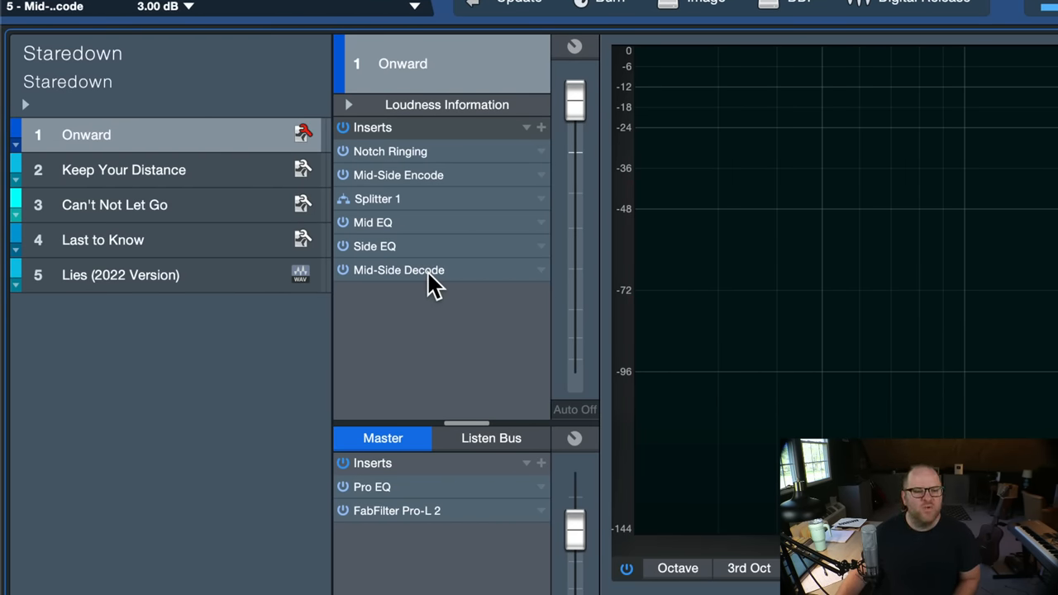